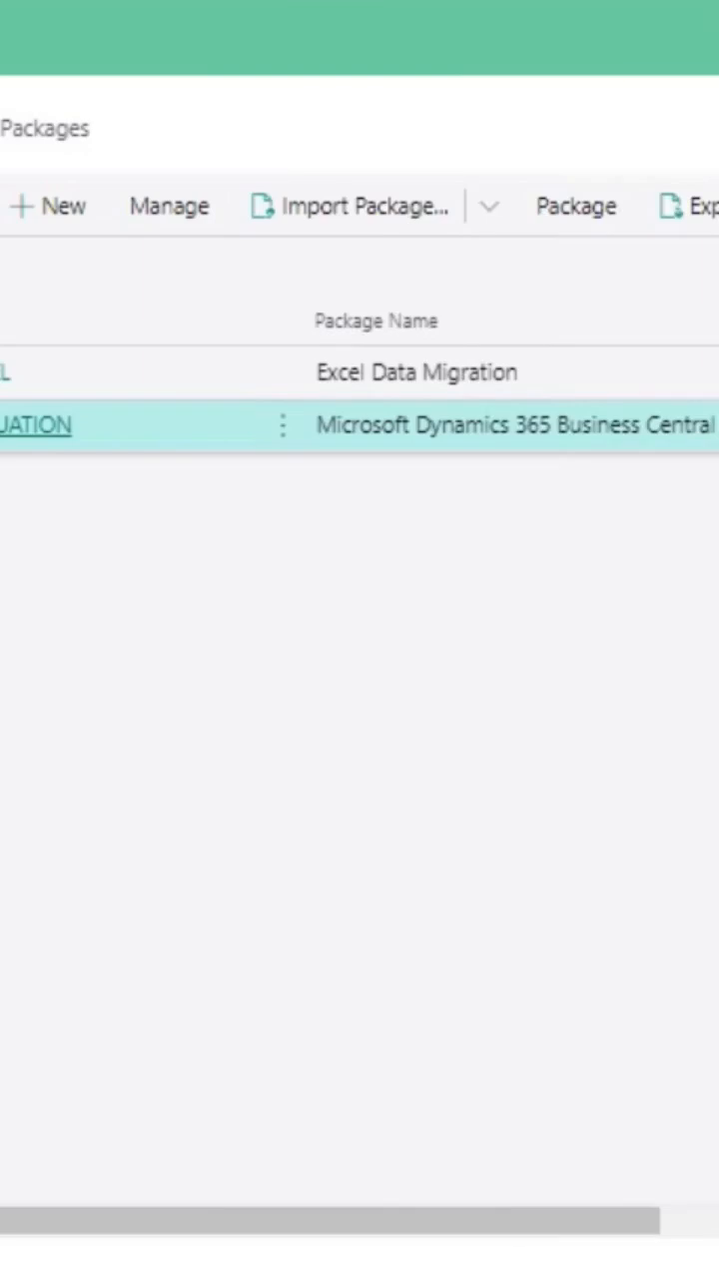
mouse_move(675, 376)
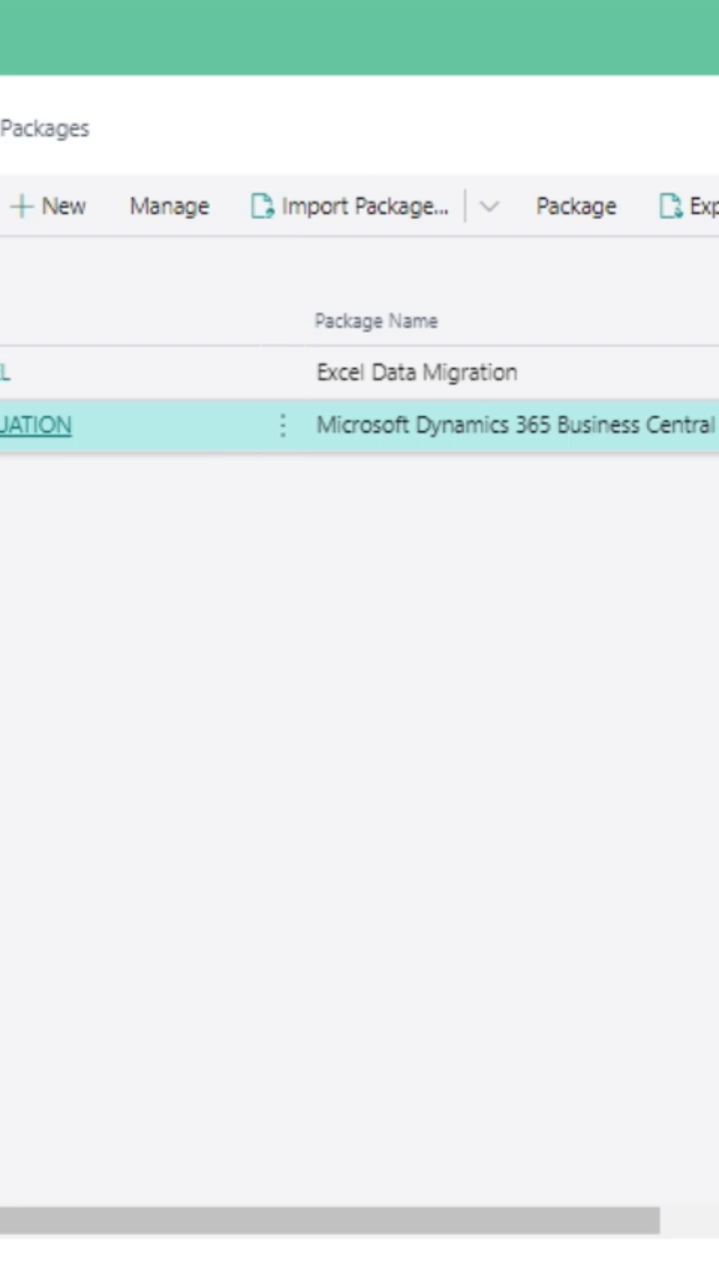
Open the evaluation package card and review its tables down to Dimension and Payment Term Translation
click(170, 208)
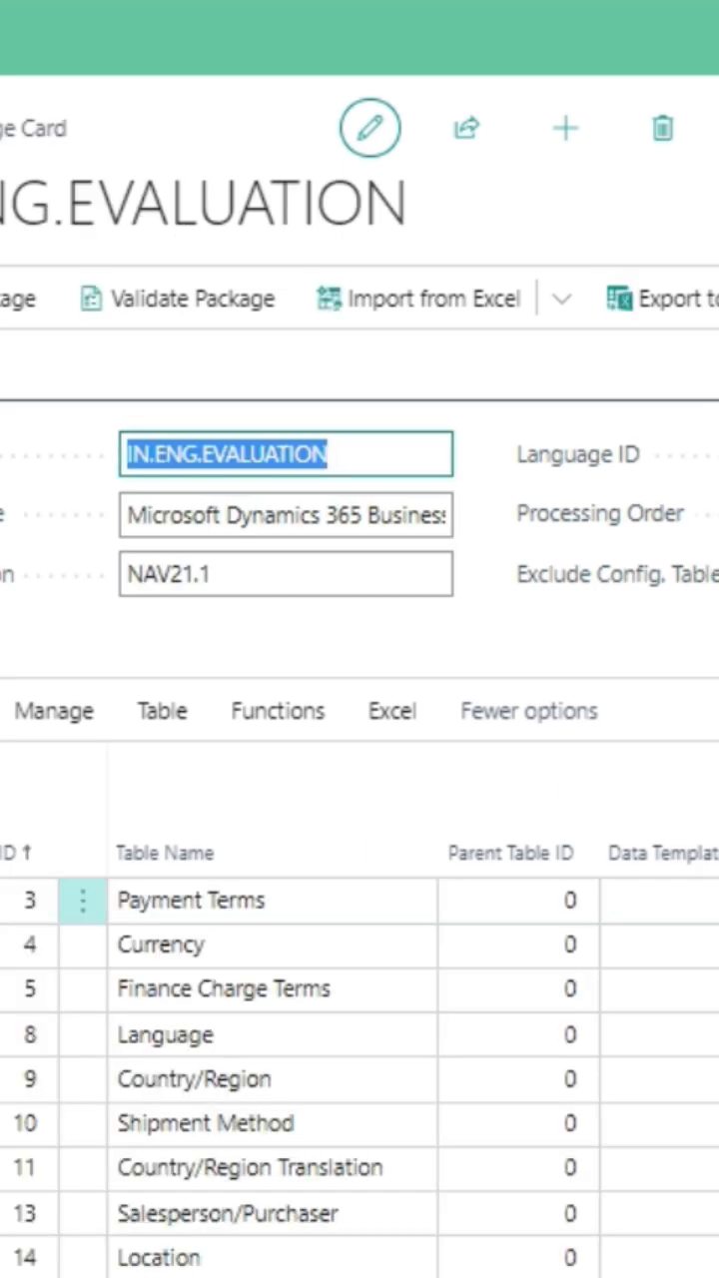
scroll(down, 3)
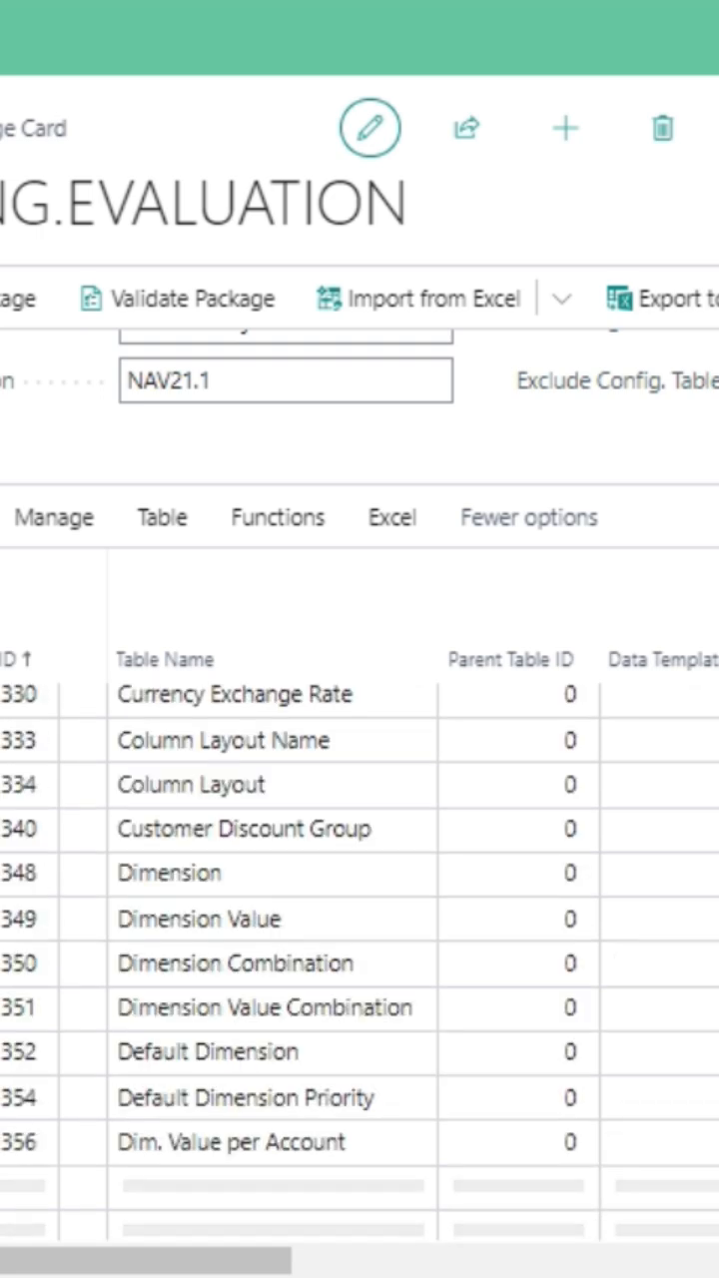
scroll(down, 3)
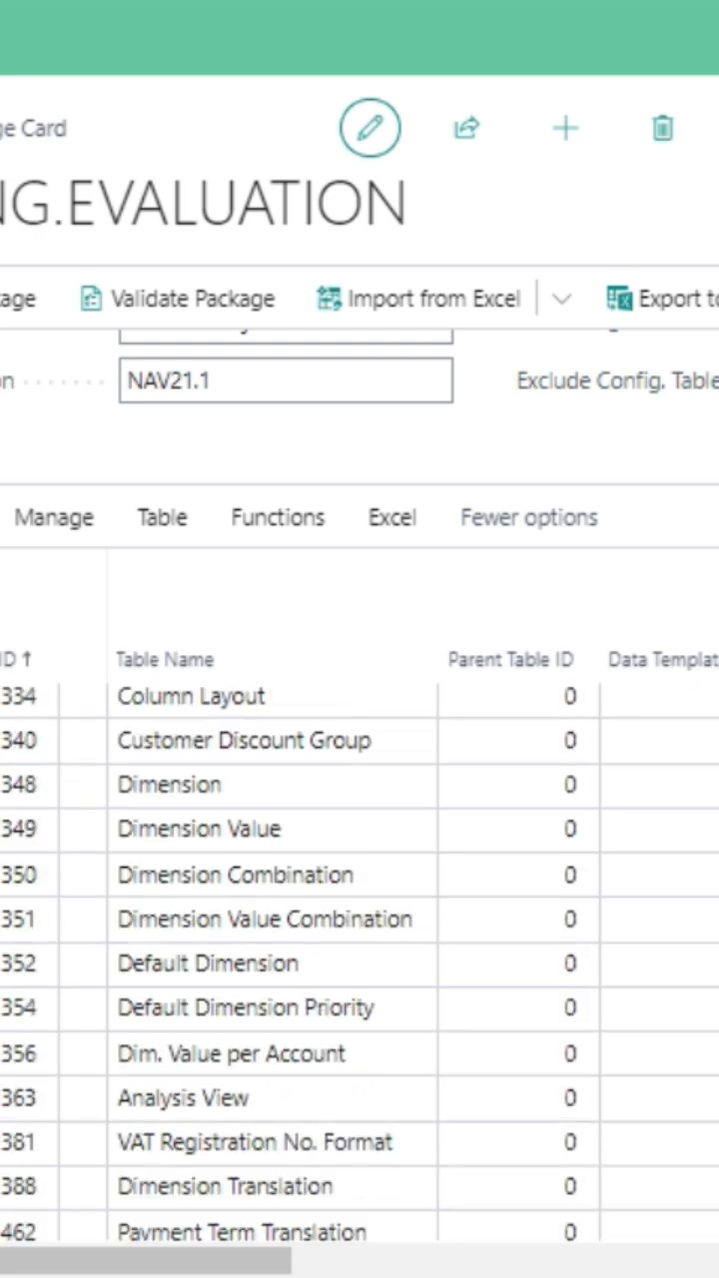